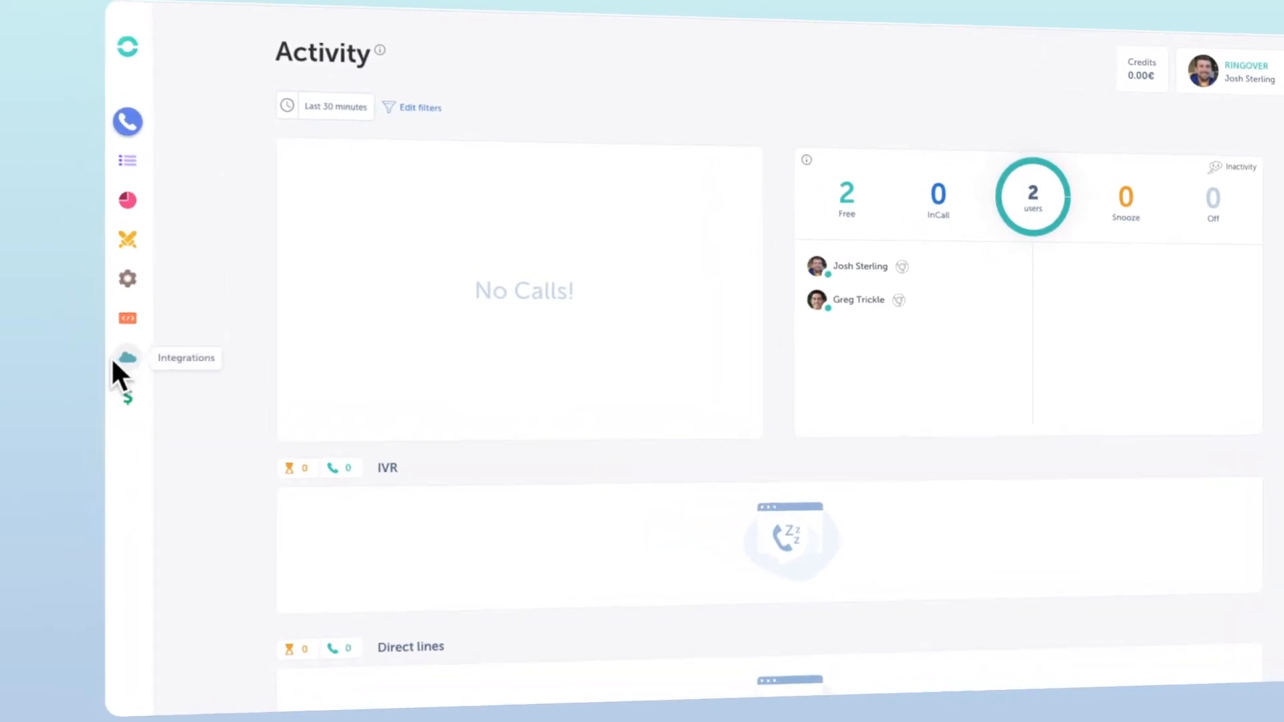
From Ringover's Integrations page, activate the Salesforce integration and confirm the activation
left_click(128, 358)
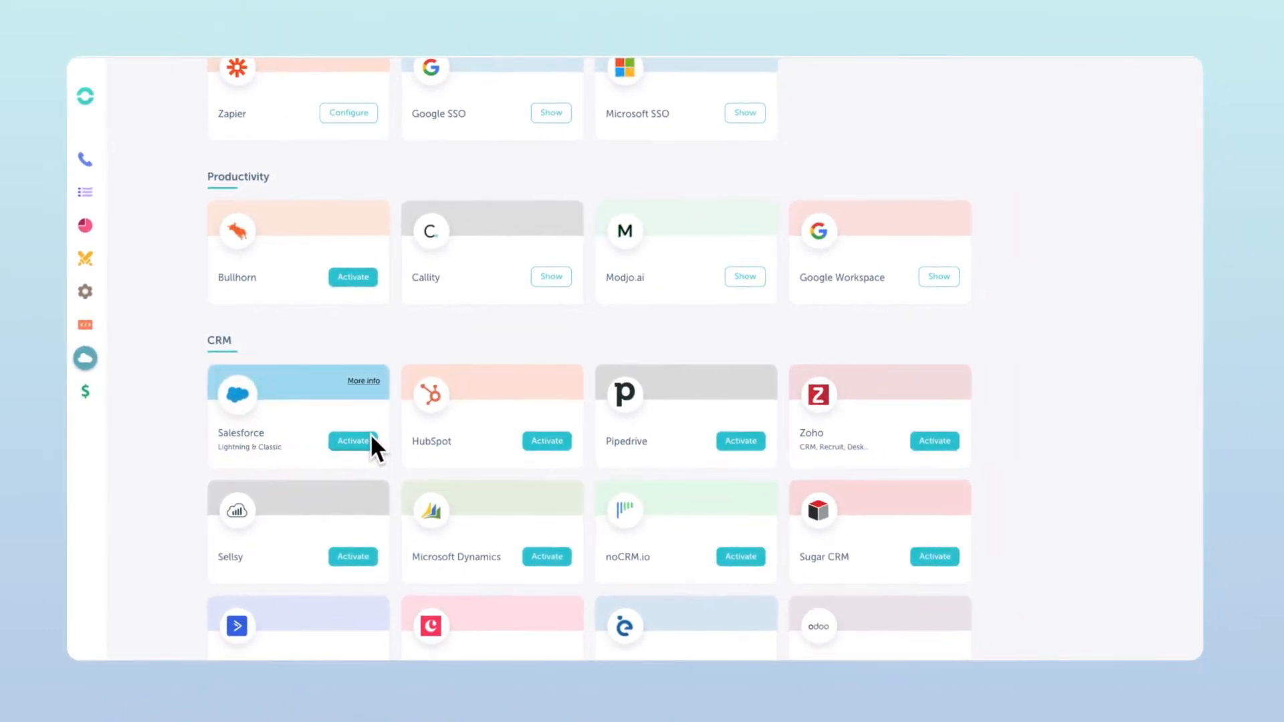
left_click(353, 442)
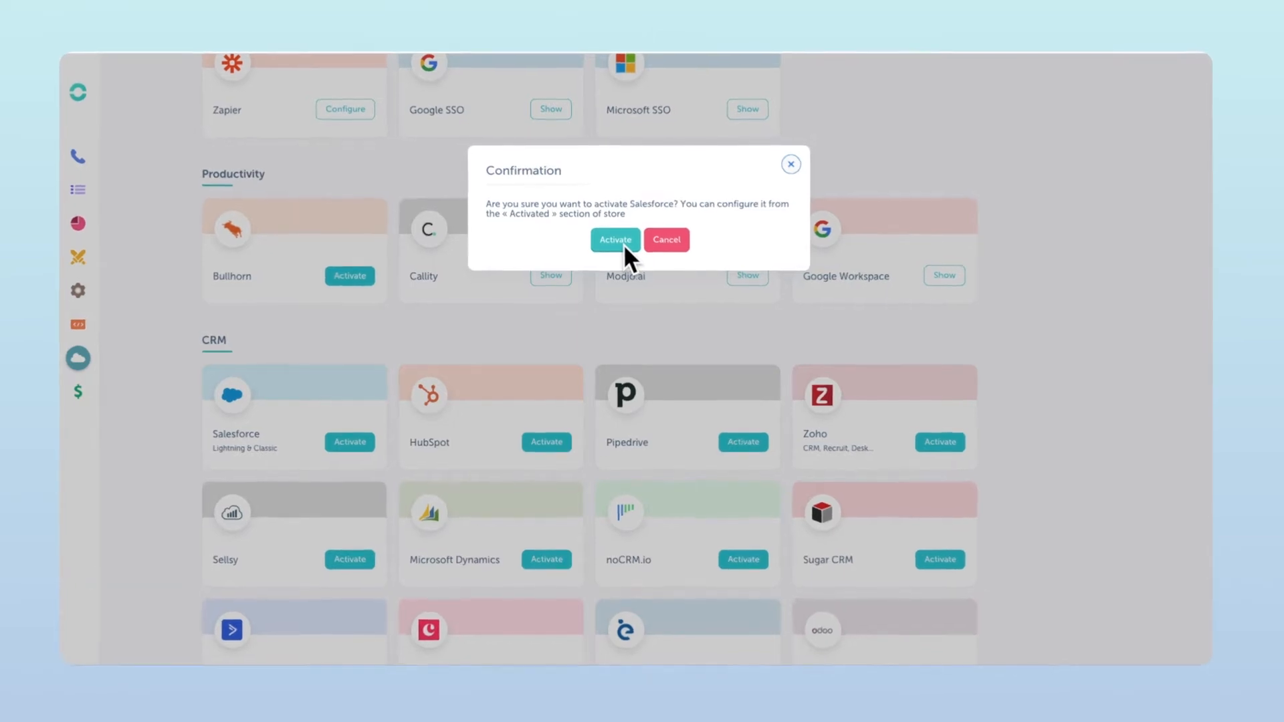
left_click(615, 240)
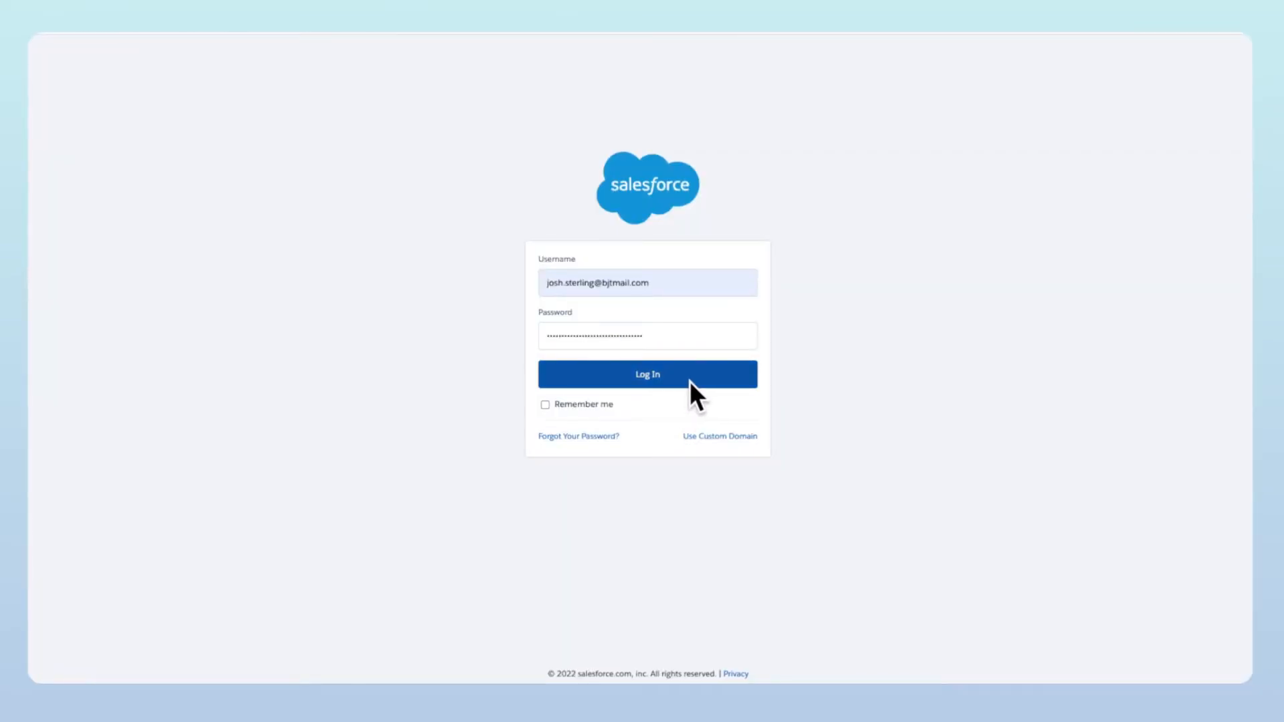
Log in to Salesforce and allow Ringover access to the account
left_click(647, 374)
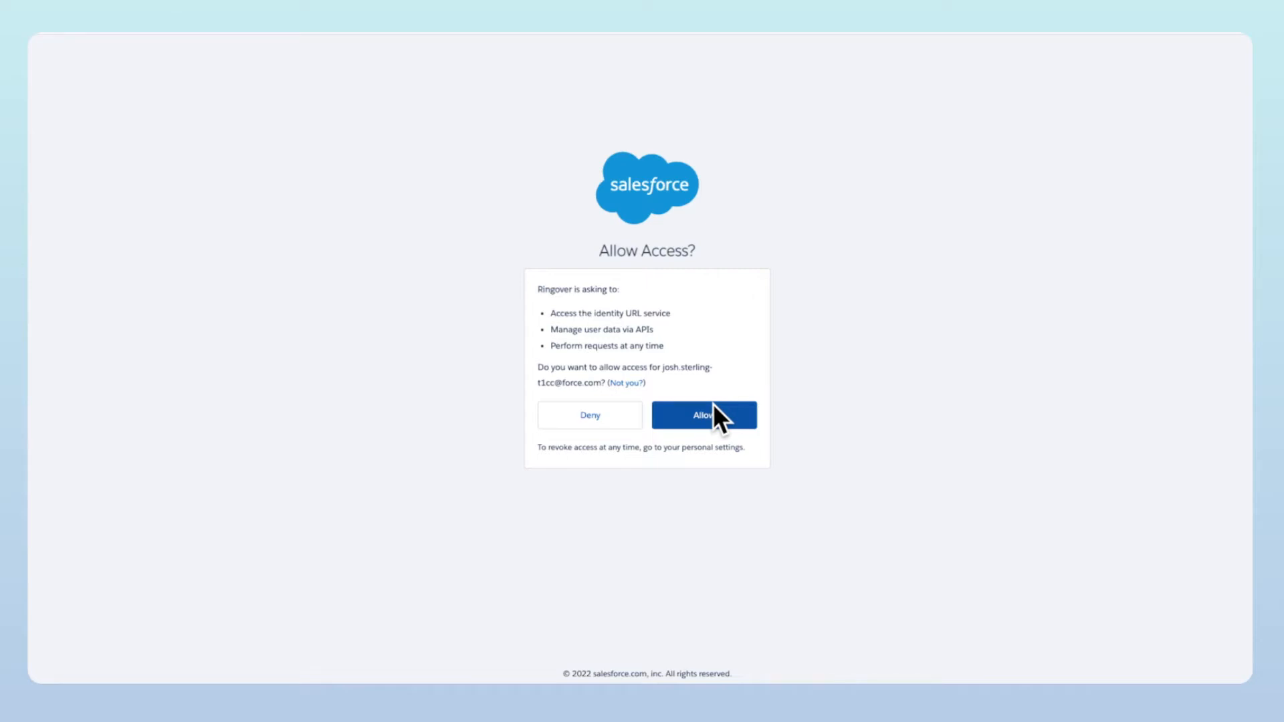
left_click(704, 415)
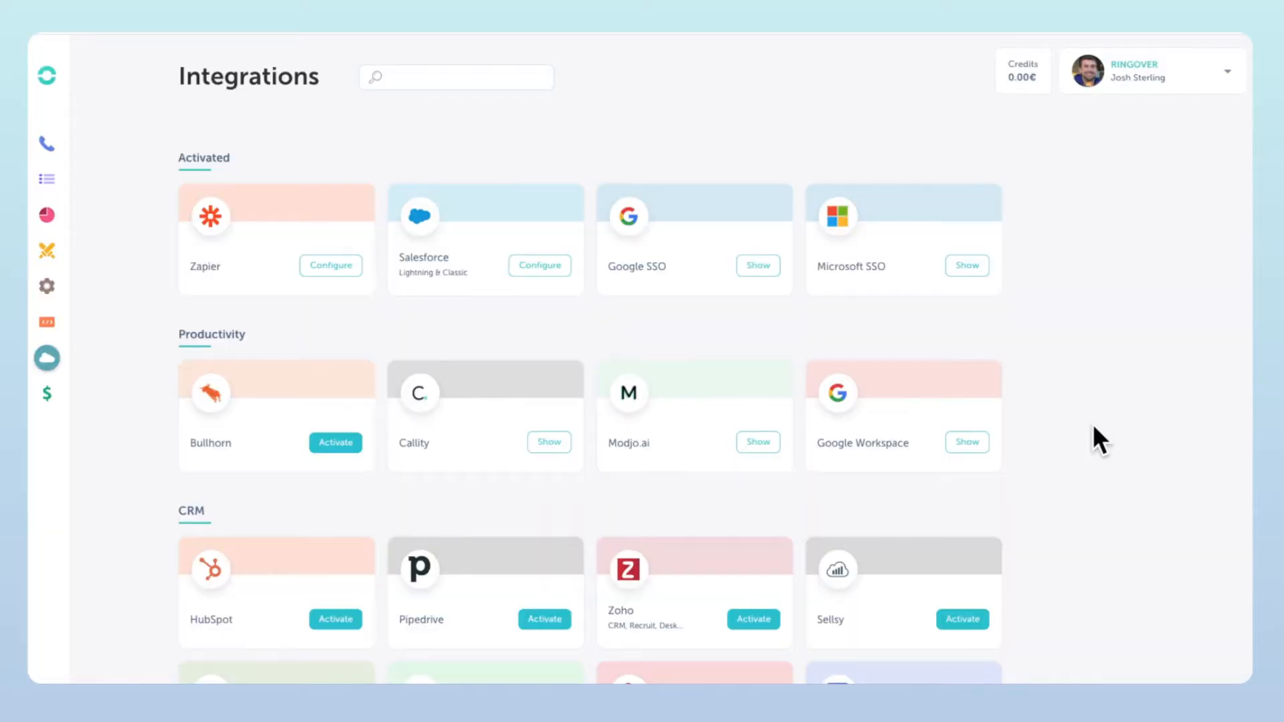
mouse_move(815, 335)
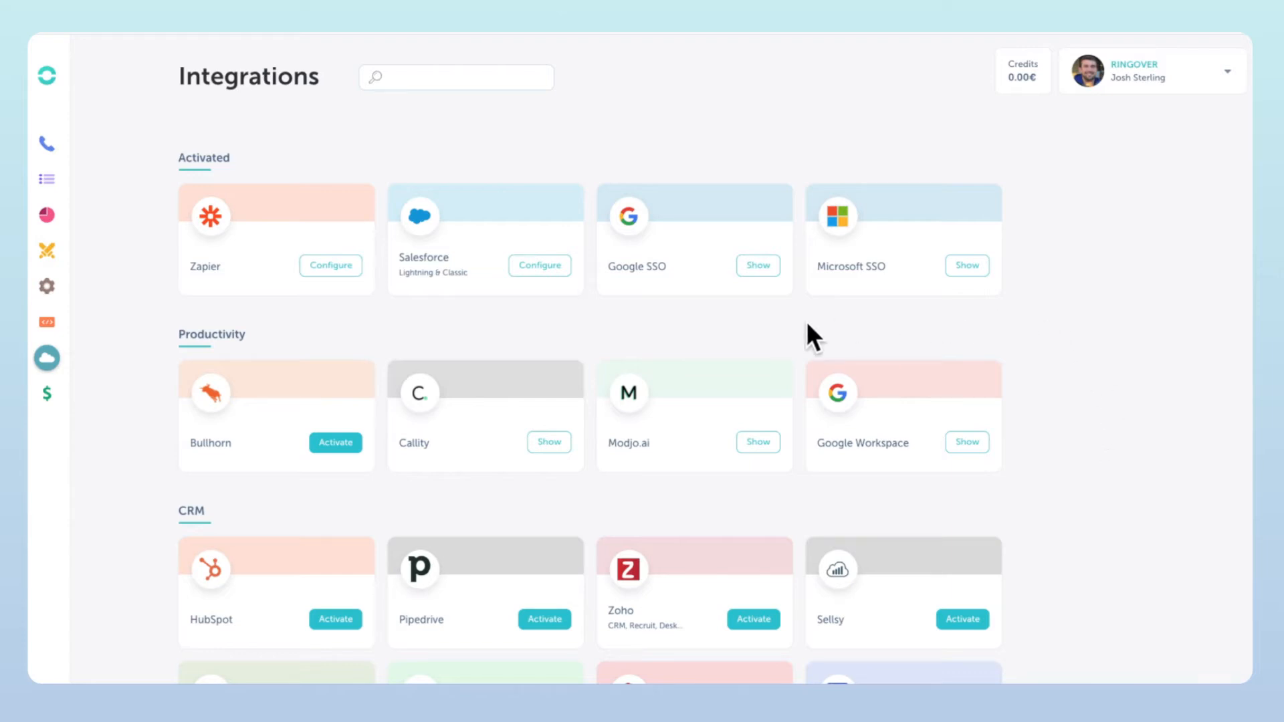
mouse_move(540, 286)
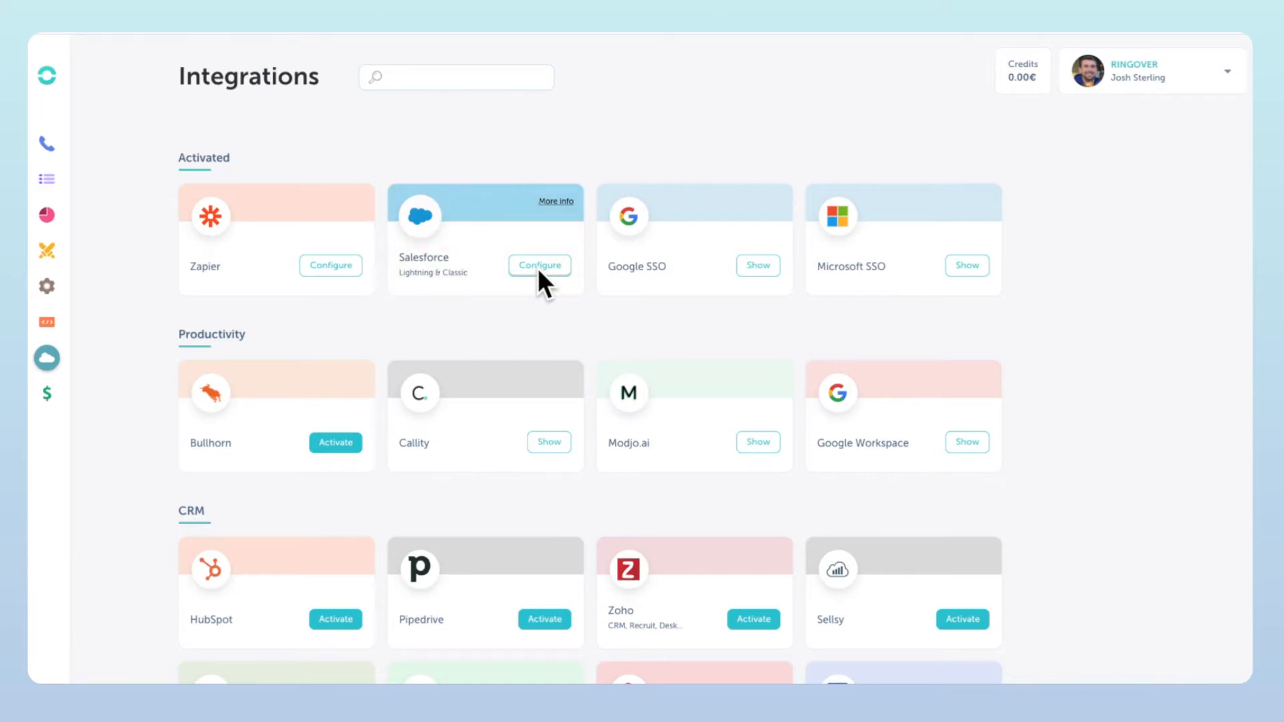
Configure the activated Salesforce card, reviewing call, task status and contact synchronization options
left_click(539, 265)
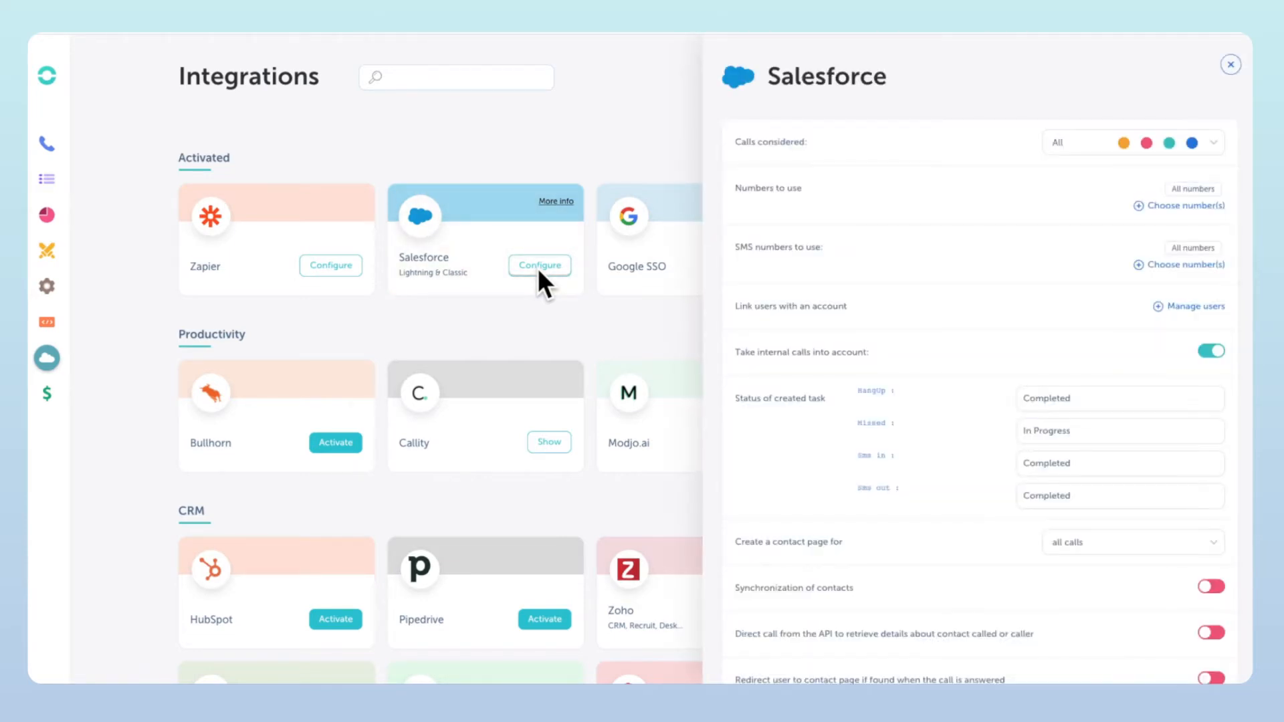
mouse_move(586, 120)
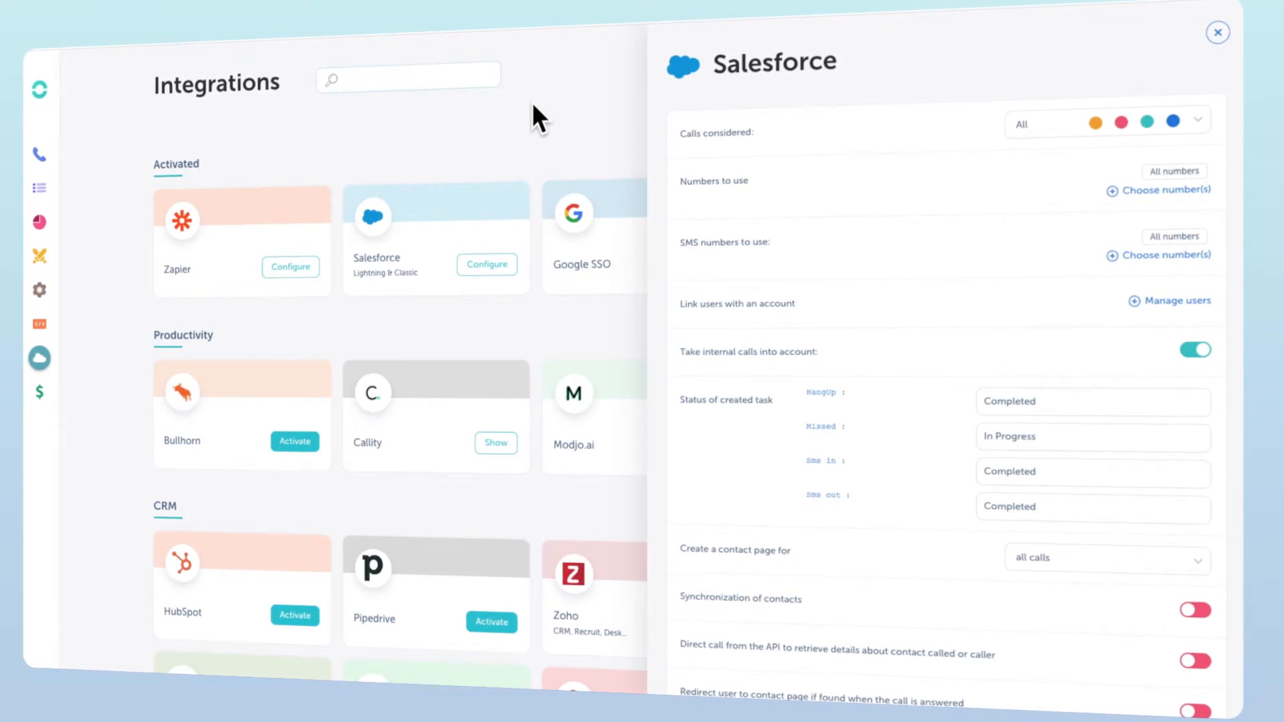
scroll("down", 3)
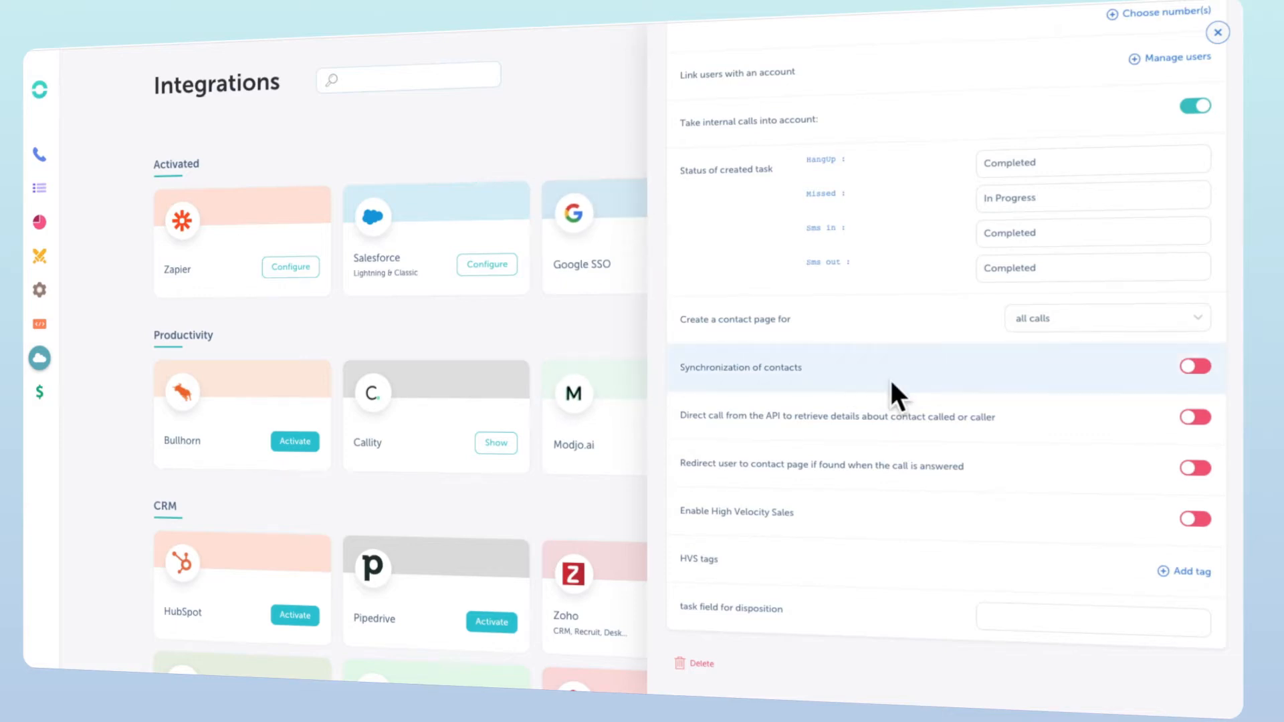
left_click(1195, 365)
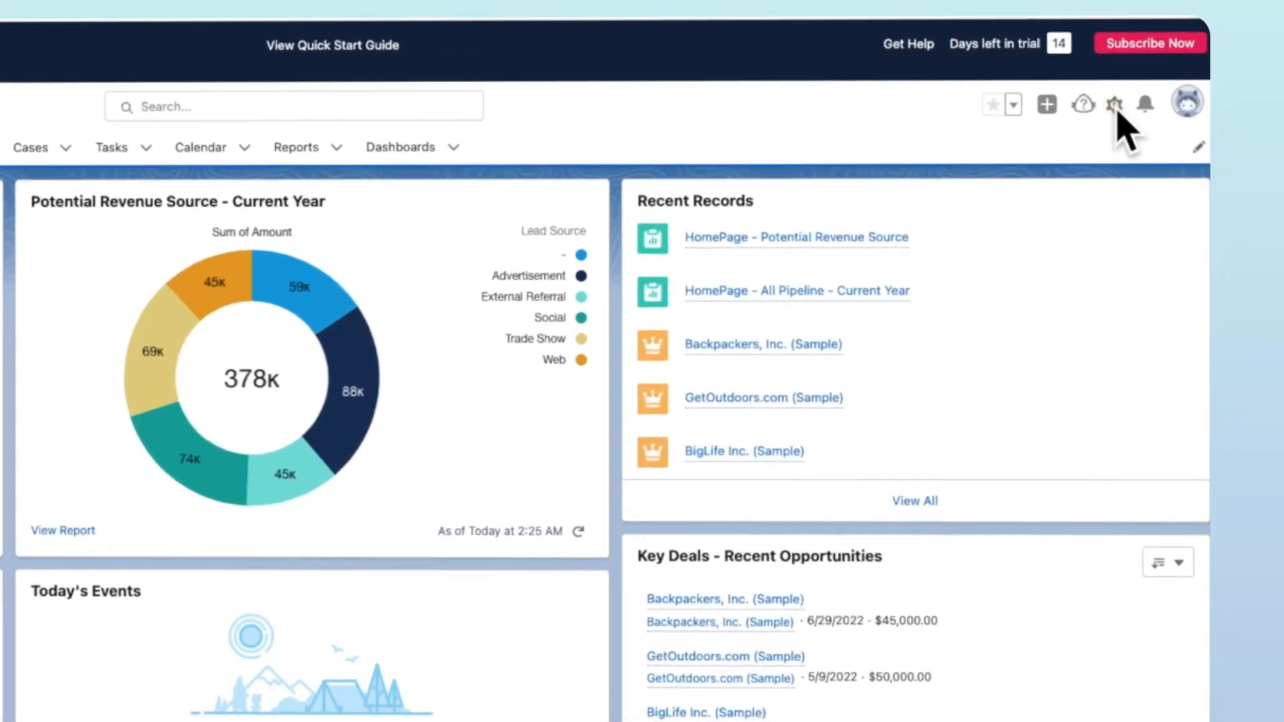
Go to Setup and reach Call Centers under Feature Settings > Service > Call Center
left_click(1113, 103)
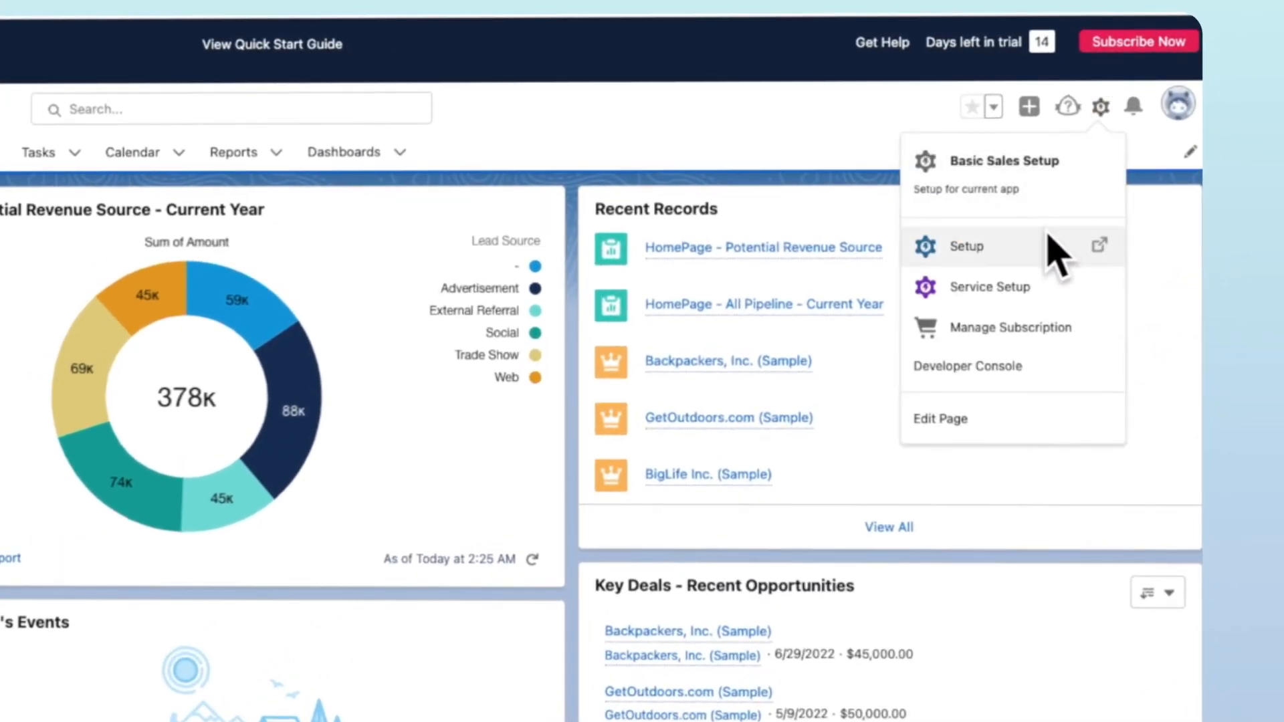
left_click(966, 246)
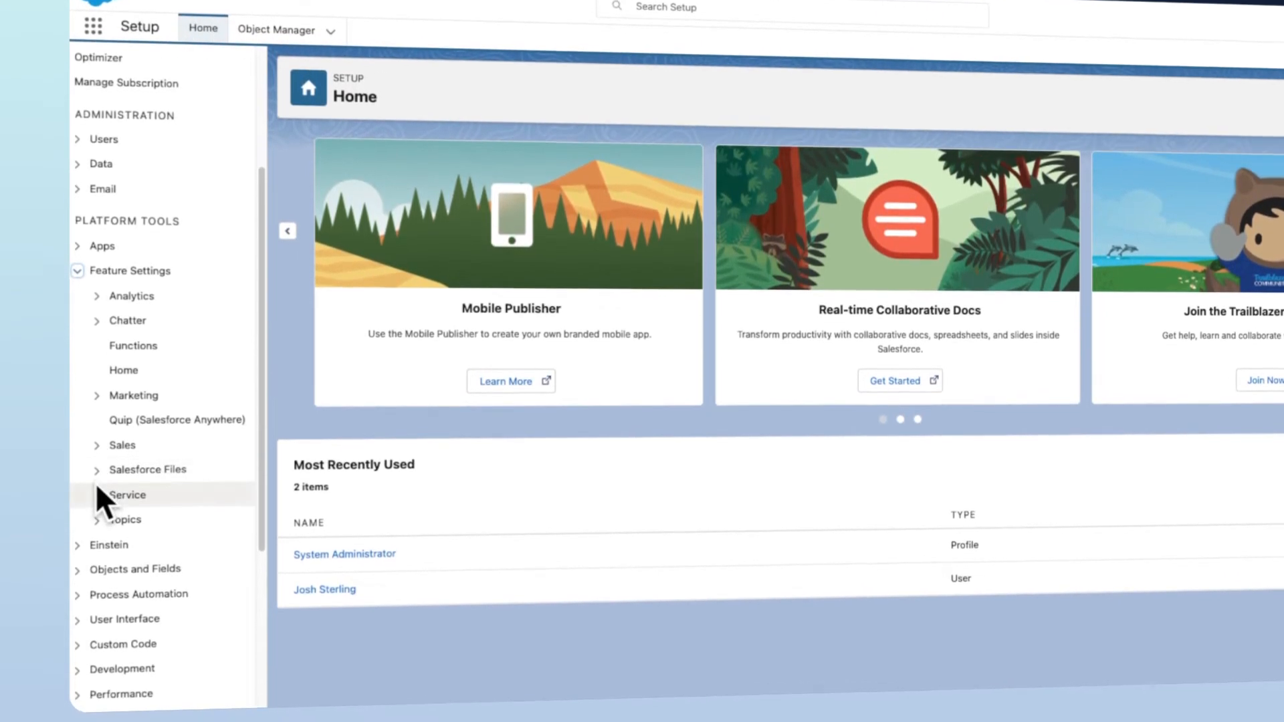
left_click(128, 495)
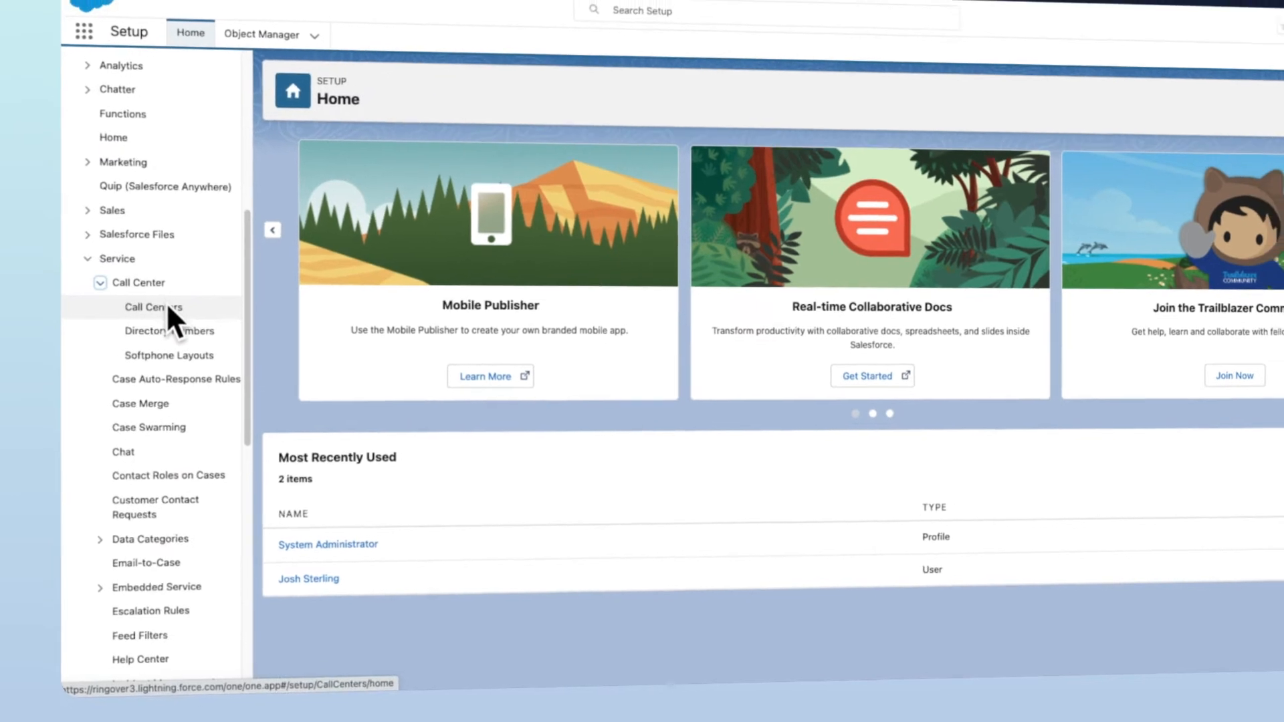
left_click(152, 307)
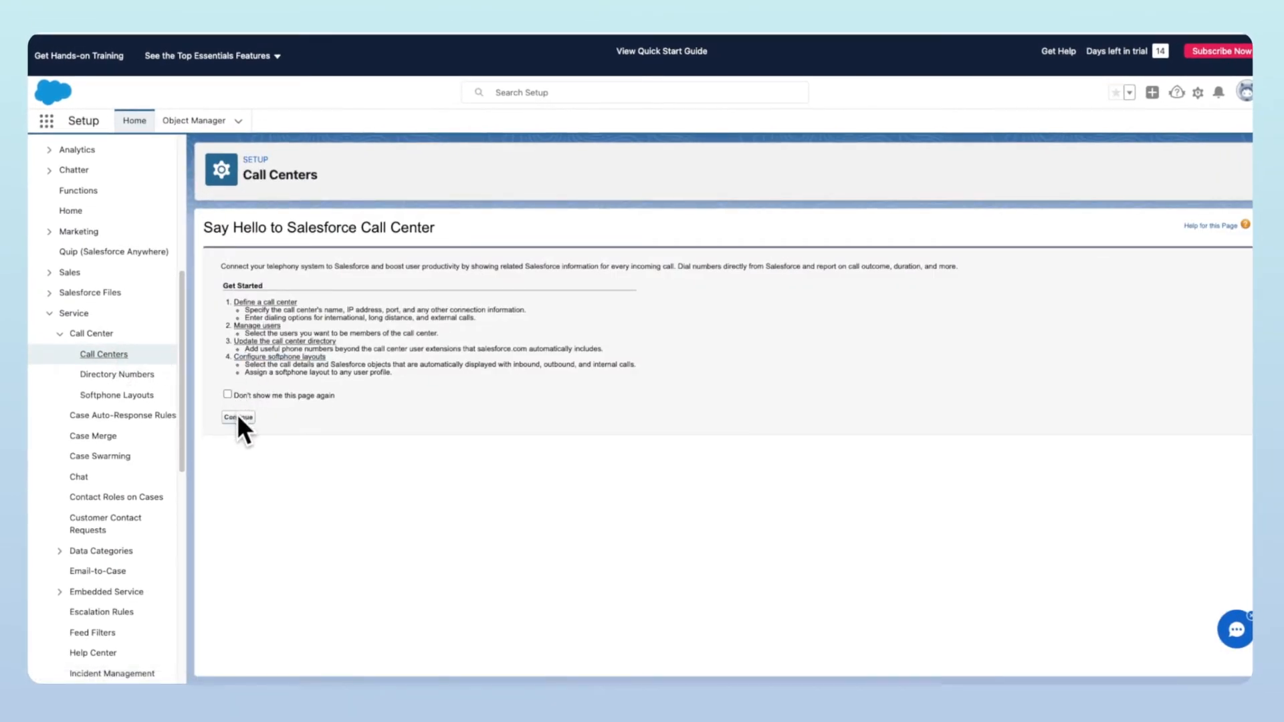
Import Ringover_Salesforce_CTI.xml from Downloads to create the Ringover Call Center Adapter
left_click(238, 418)
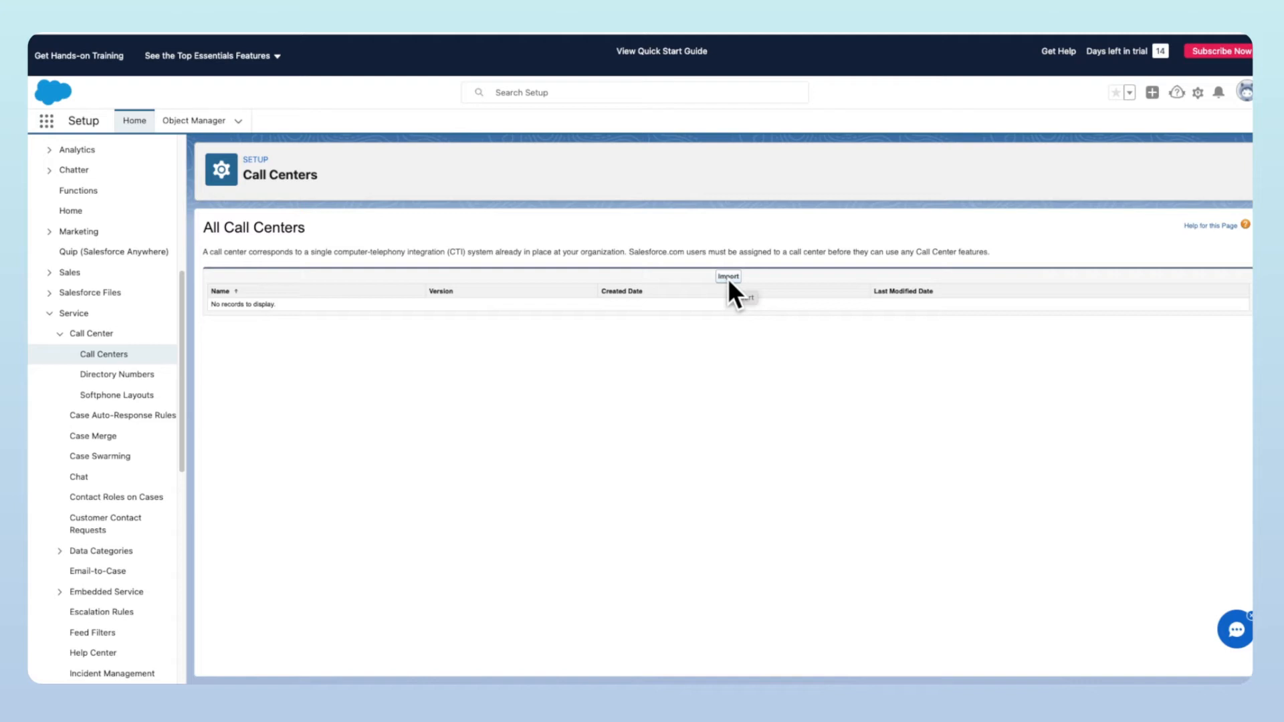
left_click(727, 275)
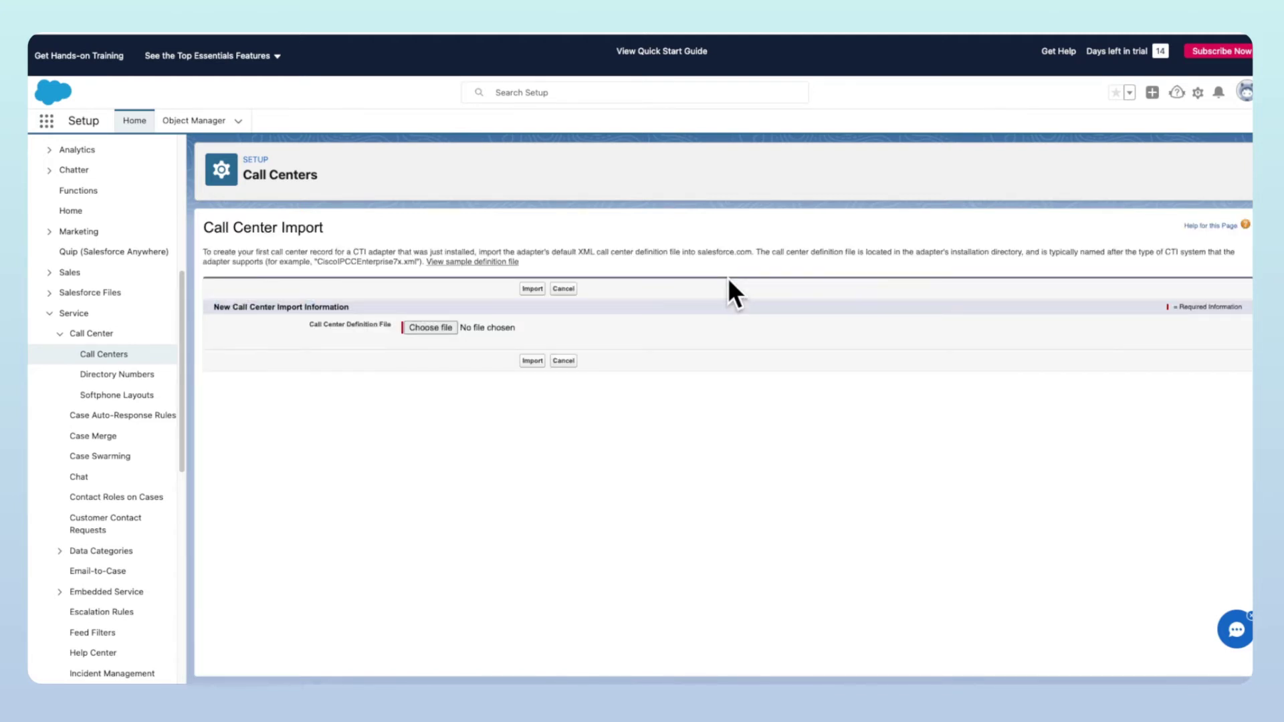
mouse_move(712, 494)
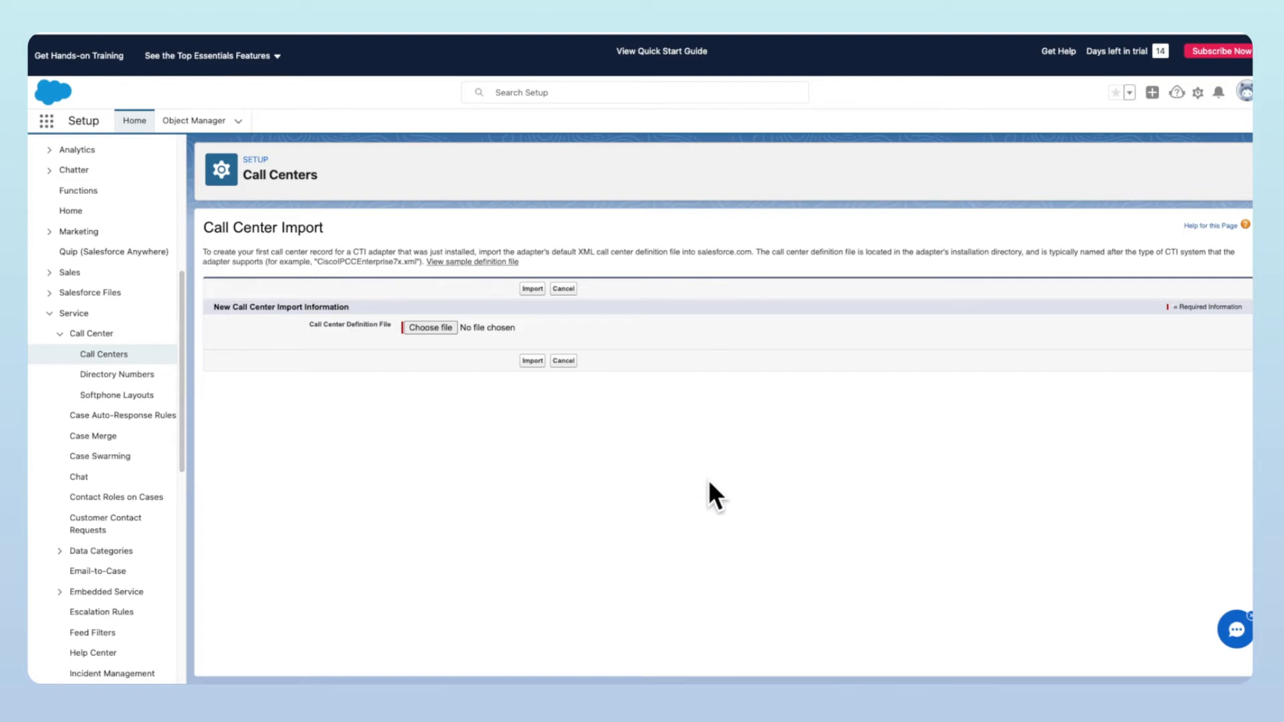
mouse_move(704, 494)
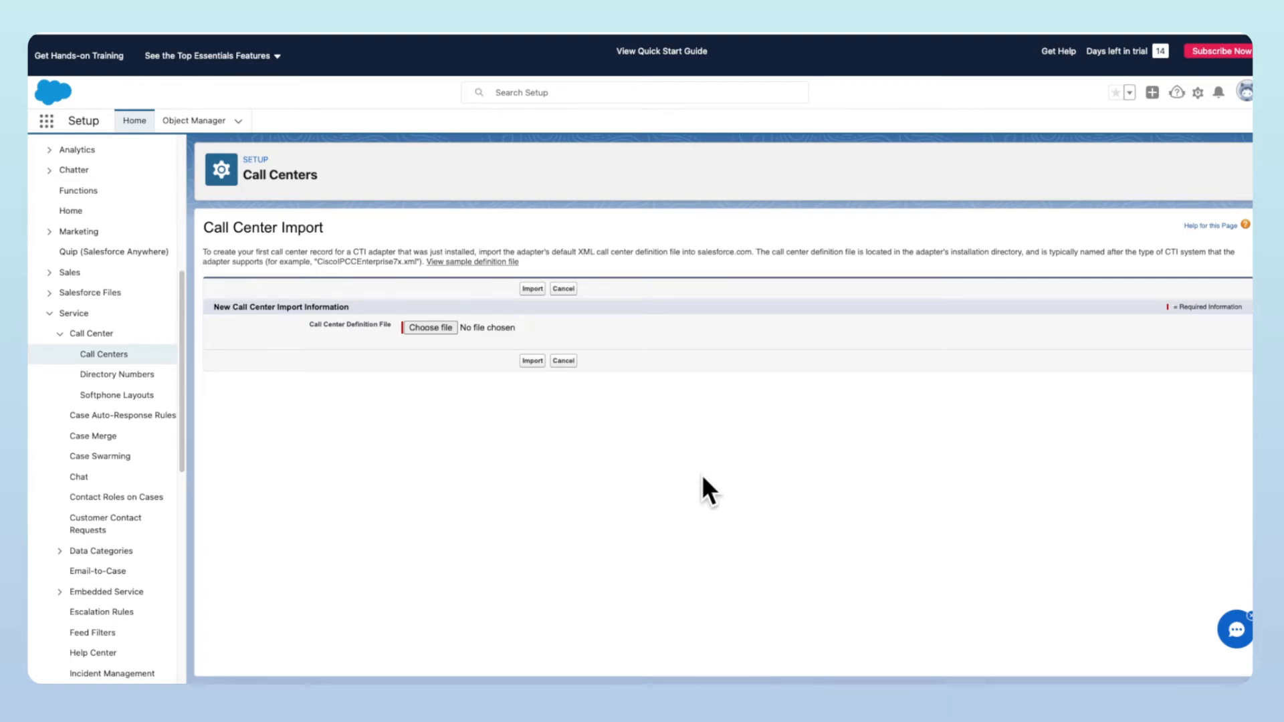
left_click(430, 327)
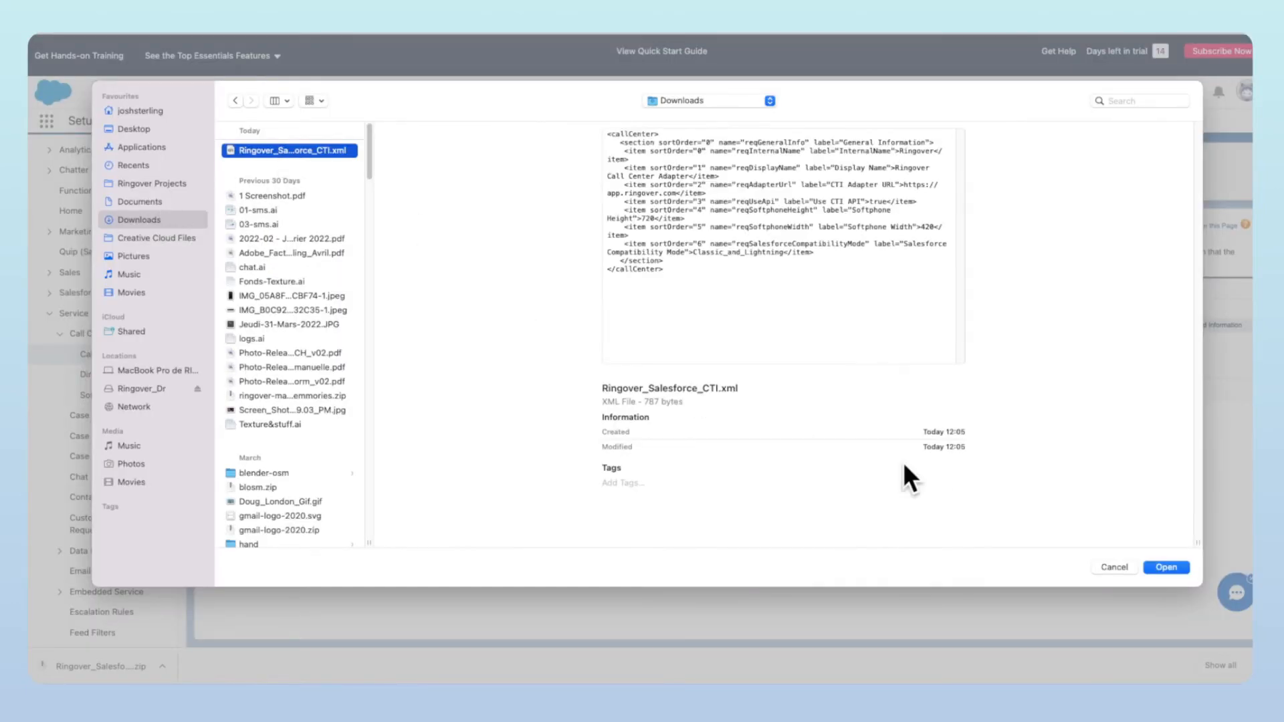
left_click(1166, 567)
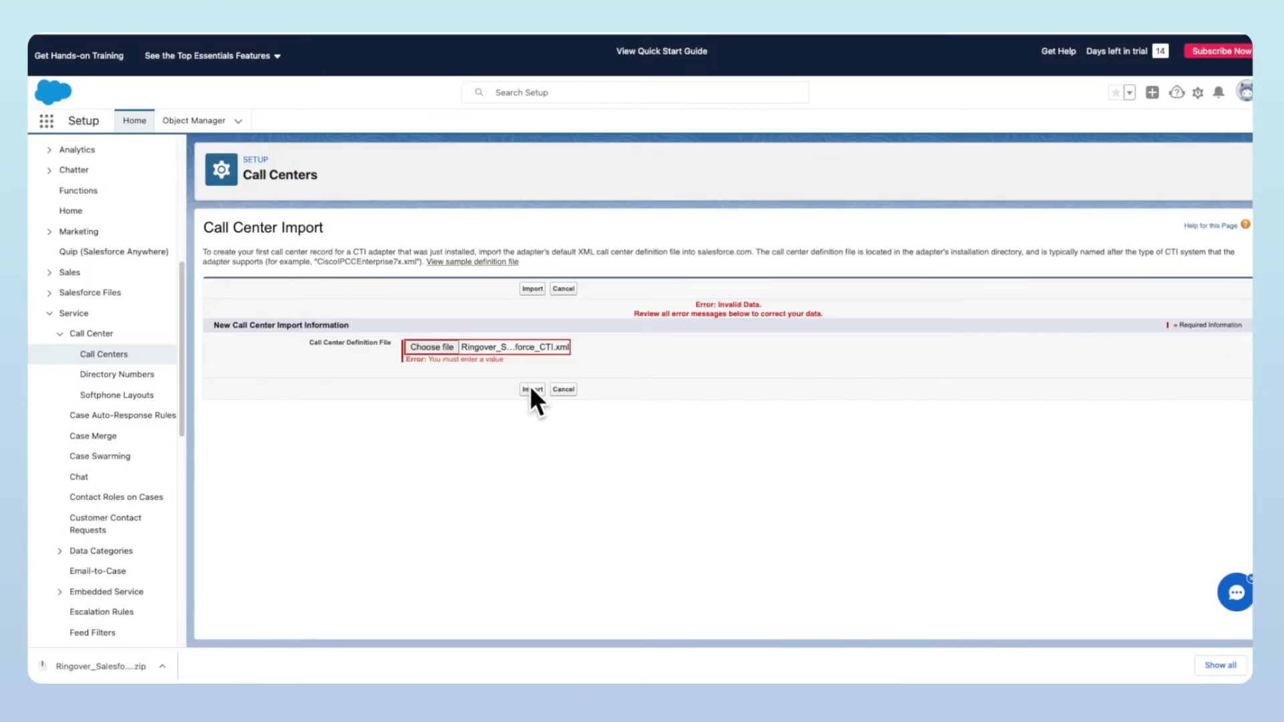
left_click(532, 389)
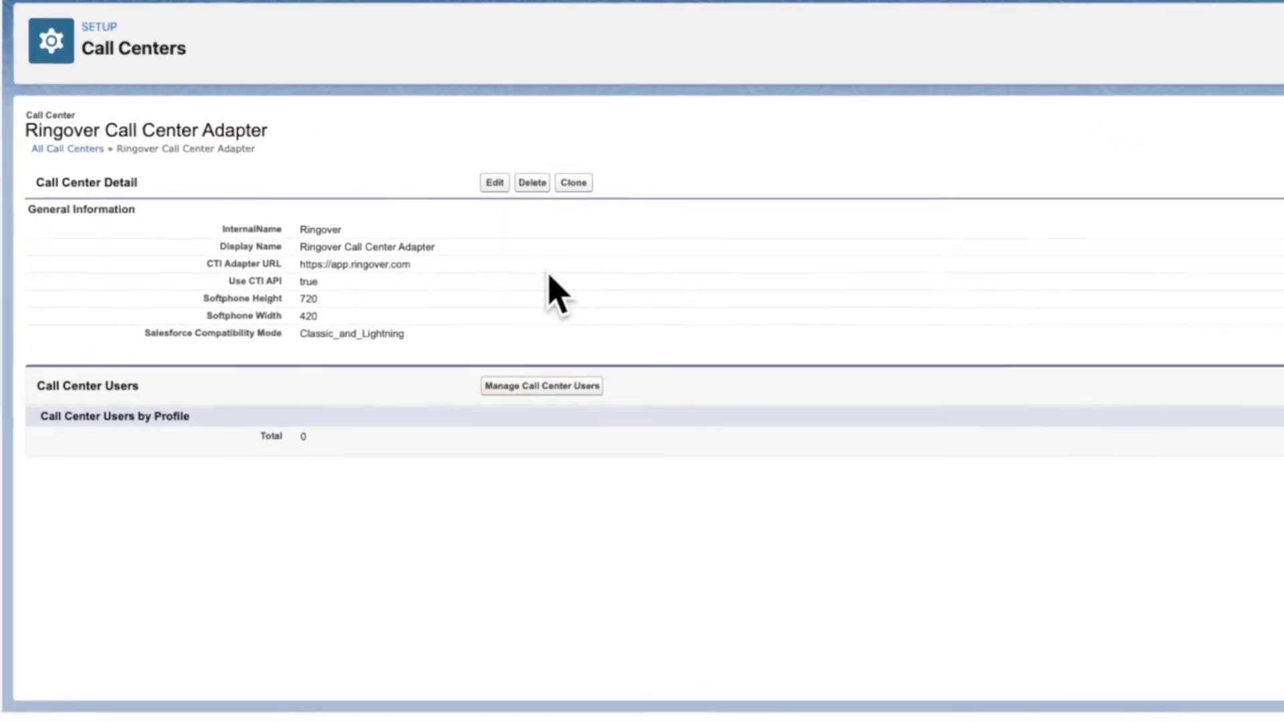
left_click(540, 385)
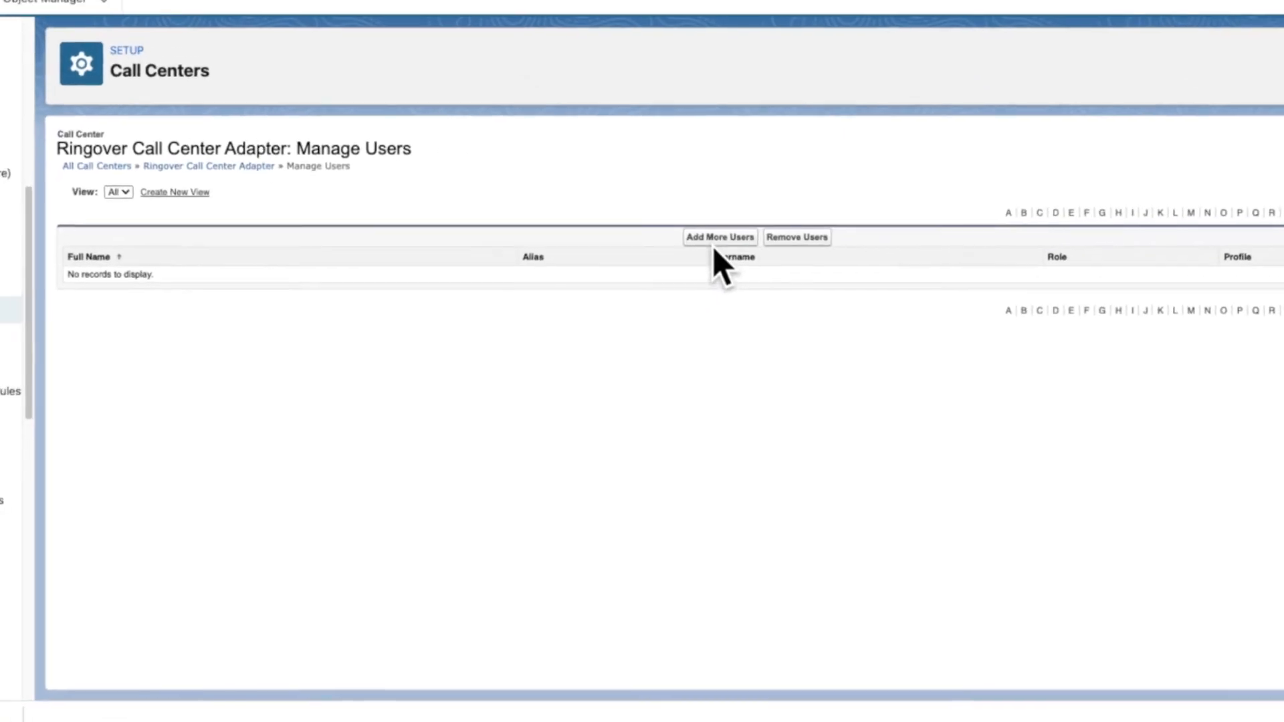
left_click(719, 238)
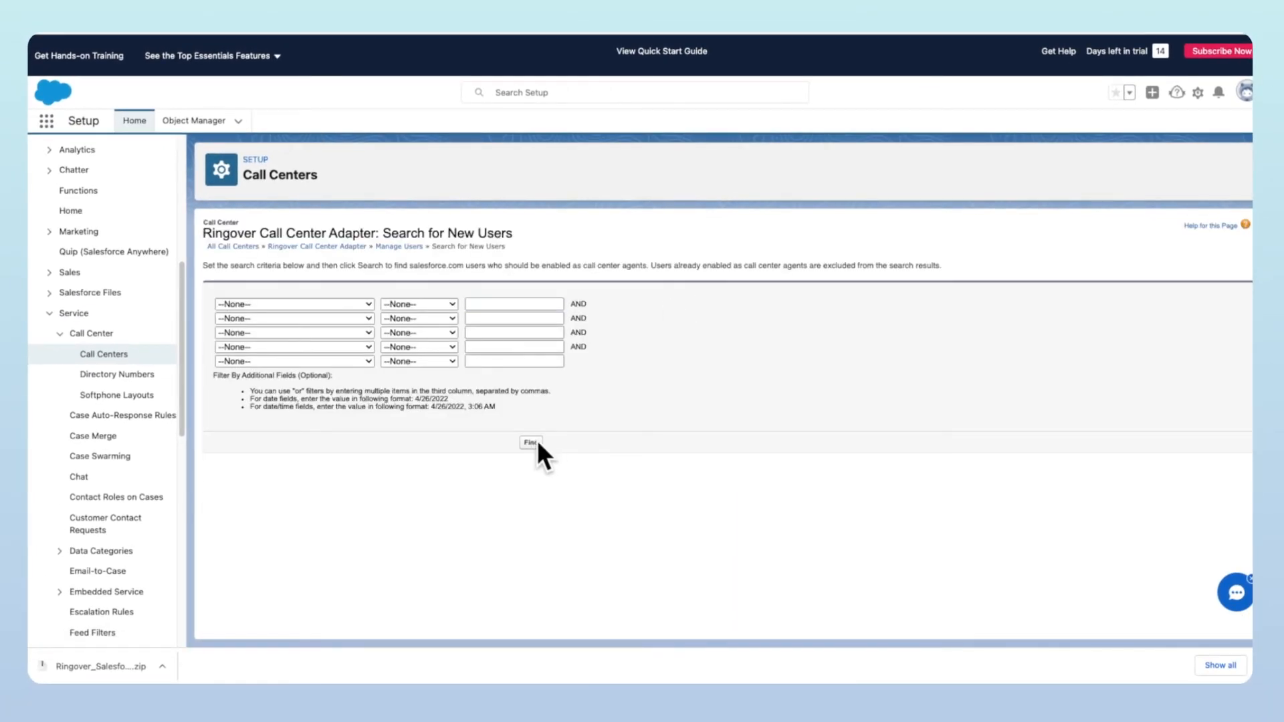
left_click(530, 441)
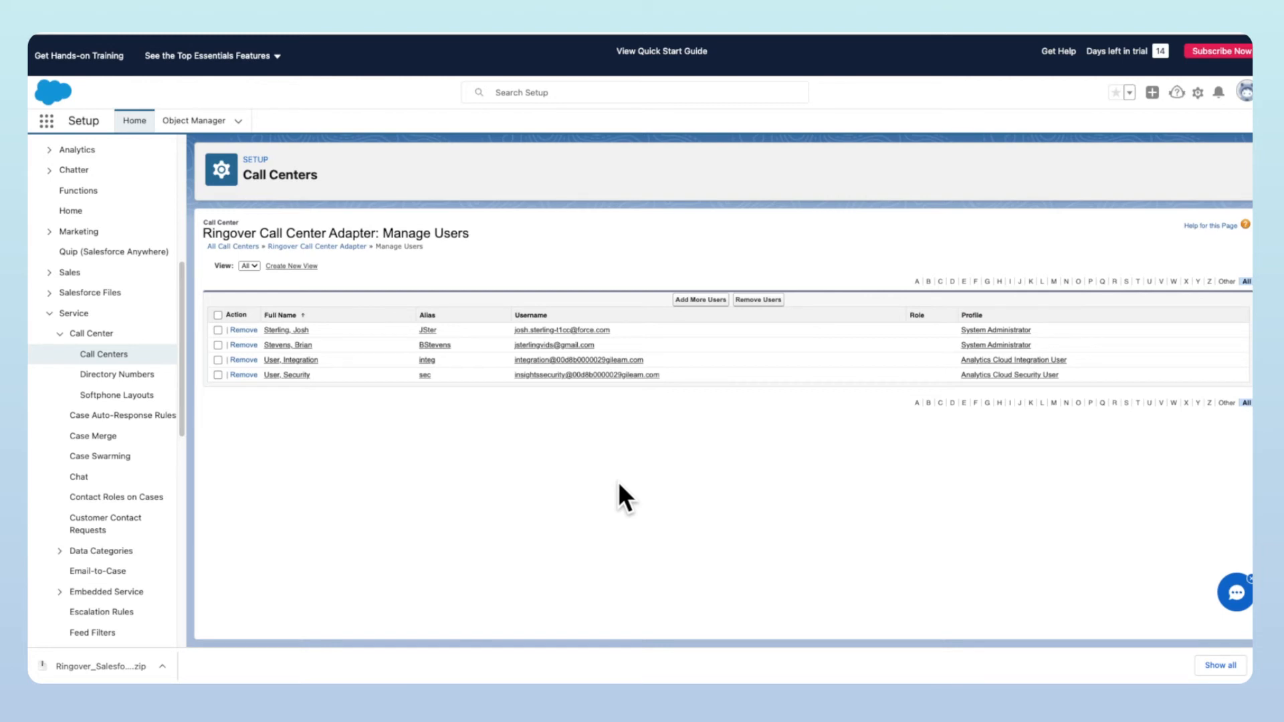
mouse_move(348, 499)
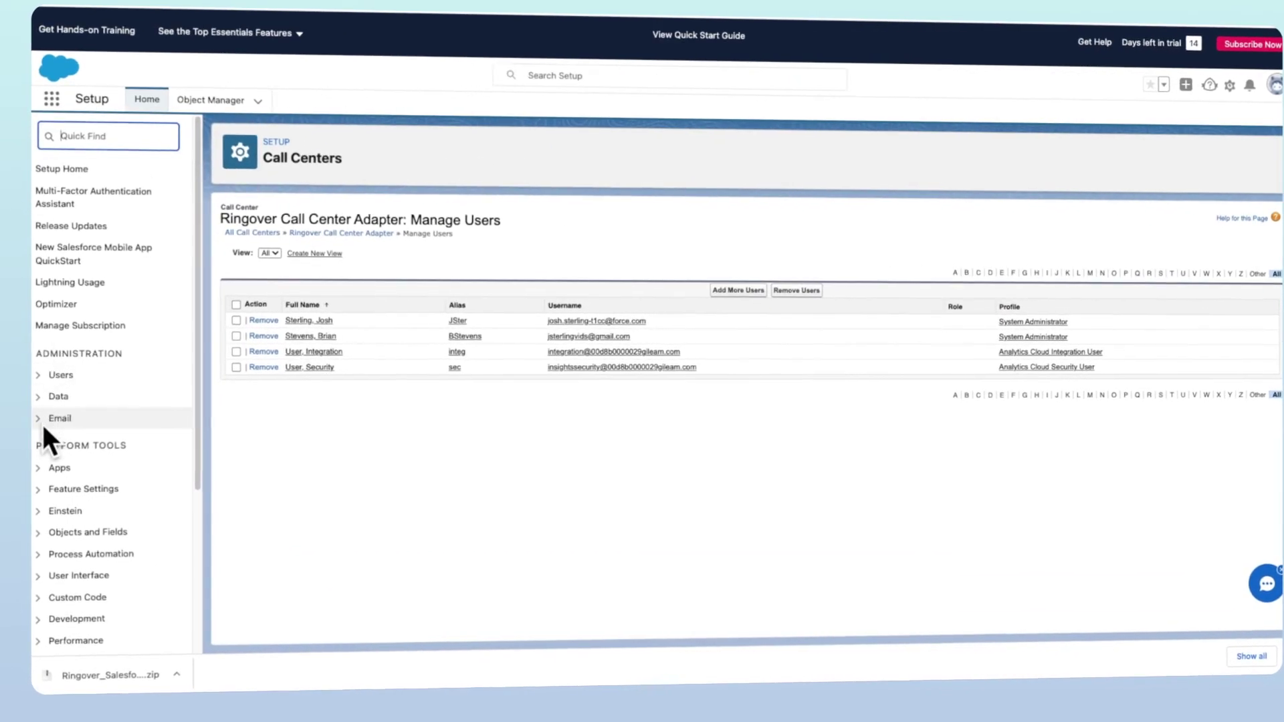
In App Manager, edit the LightningSales app from its row menu
left_click(59, 468)
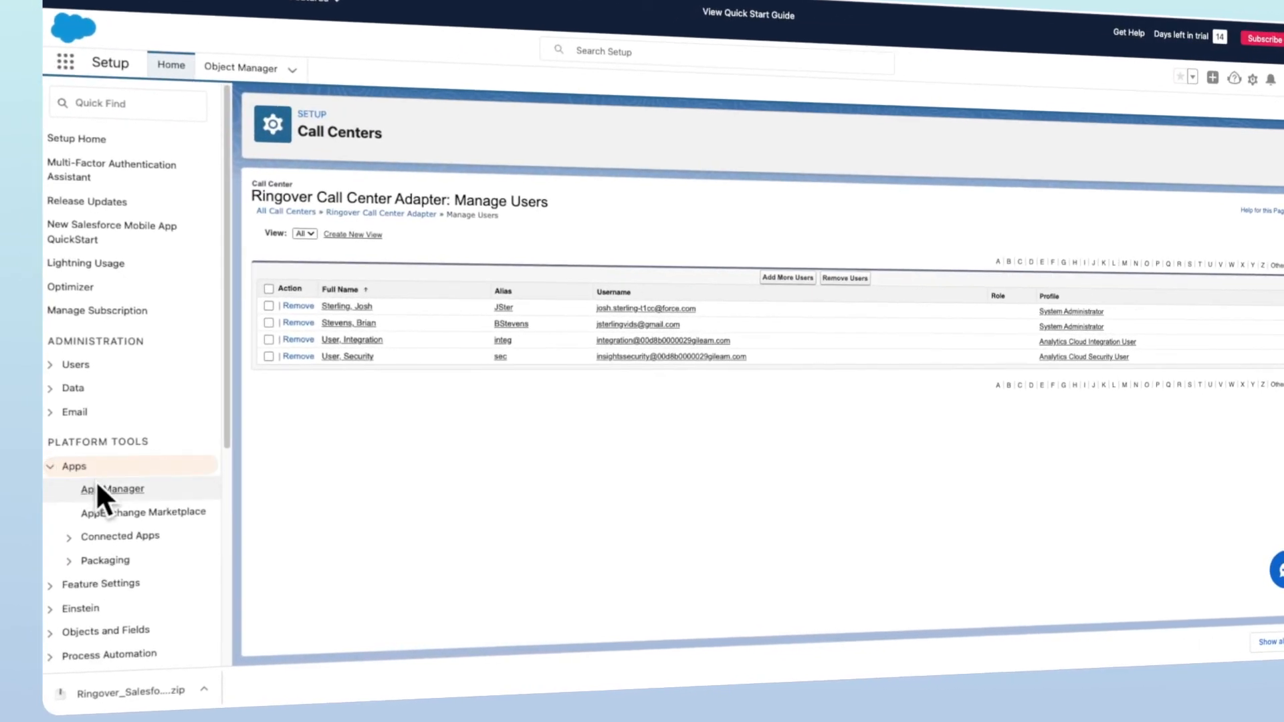
left_click(113, 490)
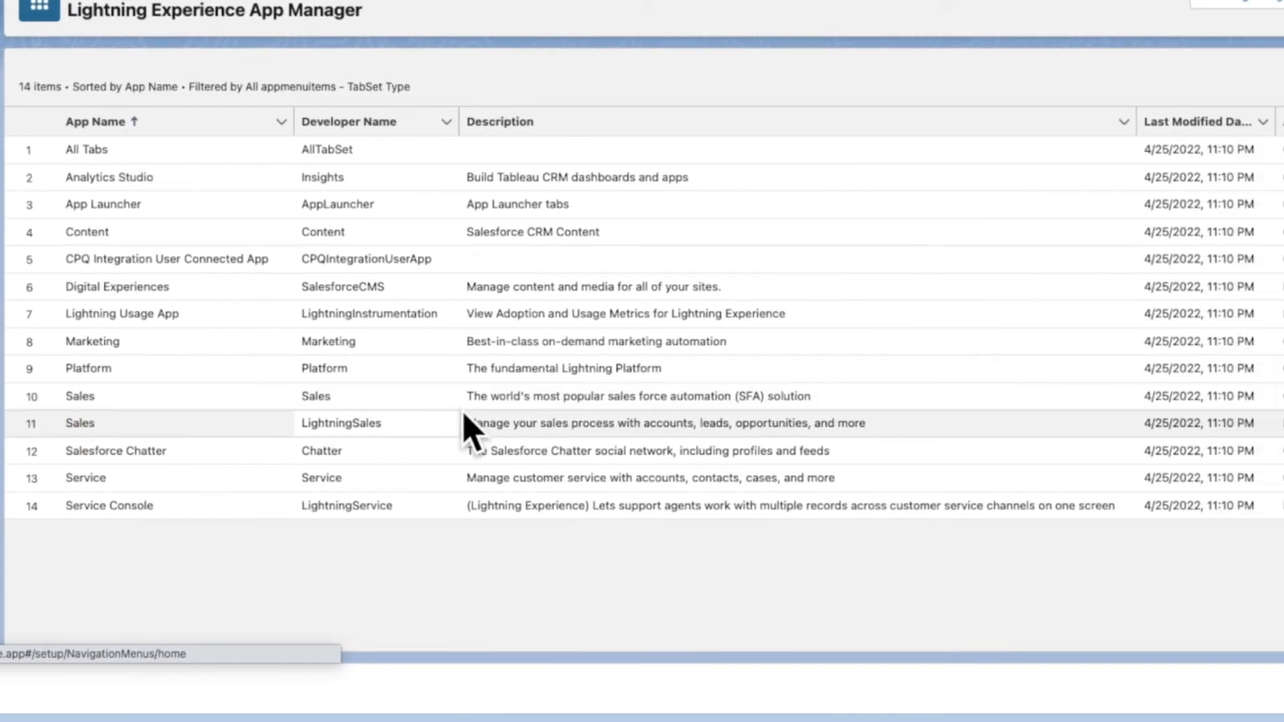
scroll("right", 3)
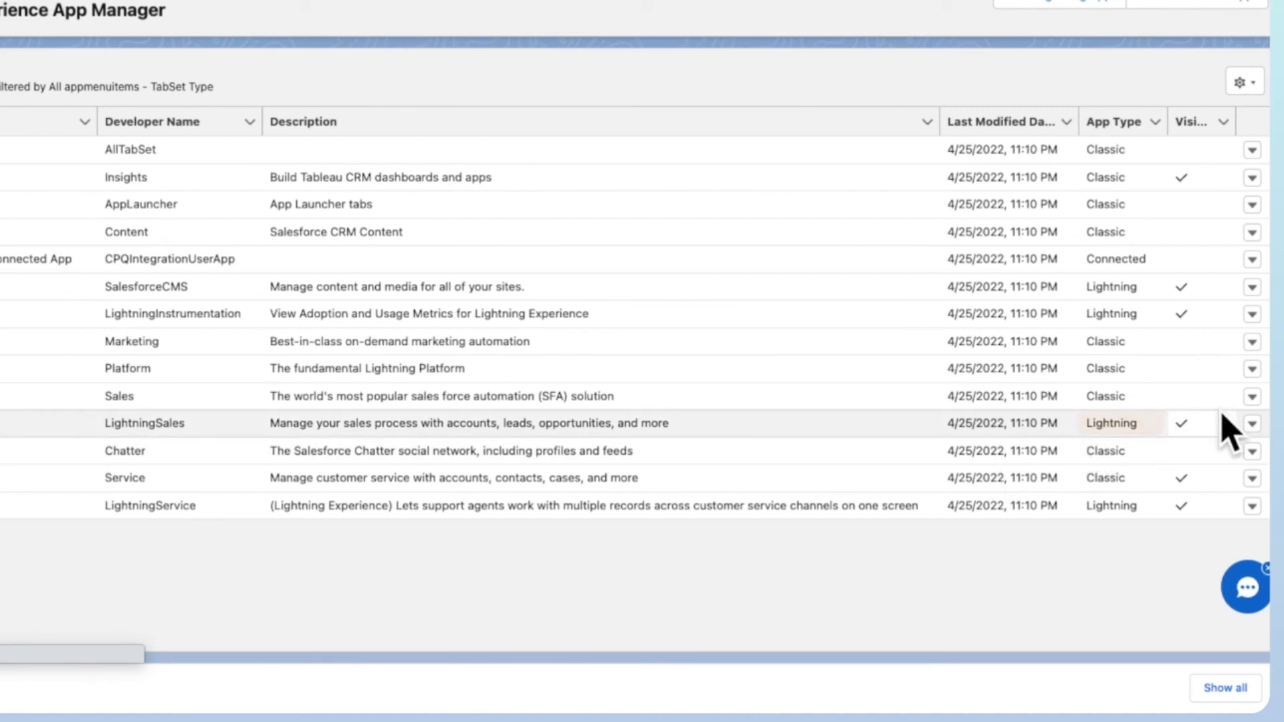
left_click(1252, 422)
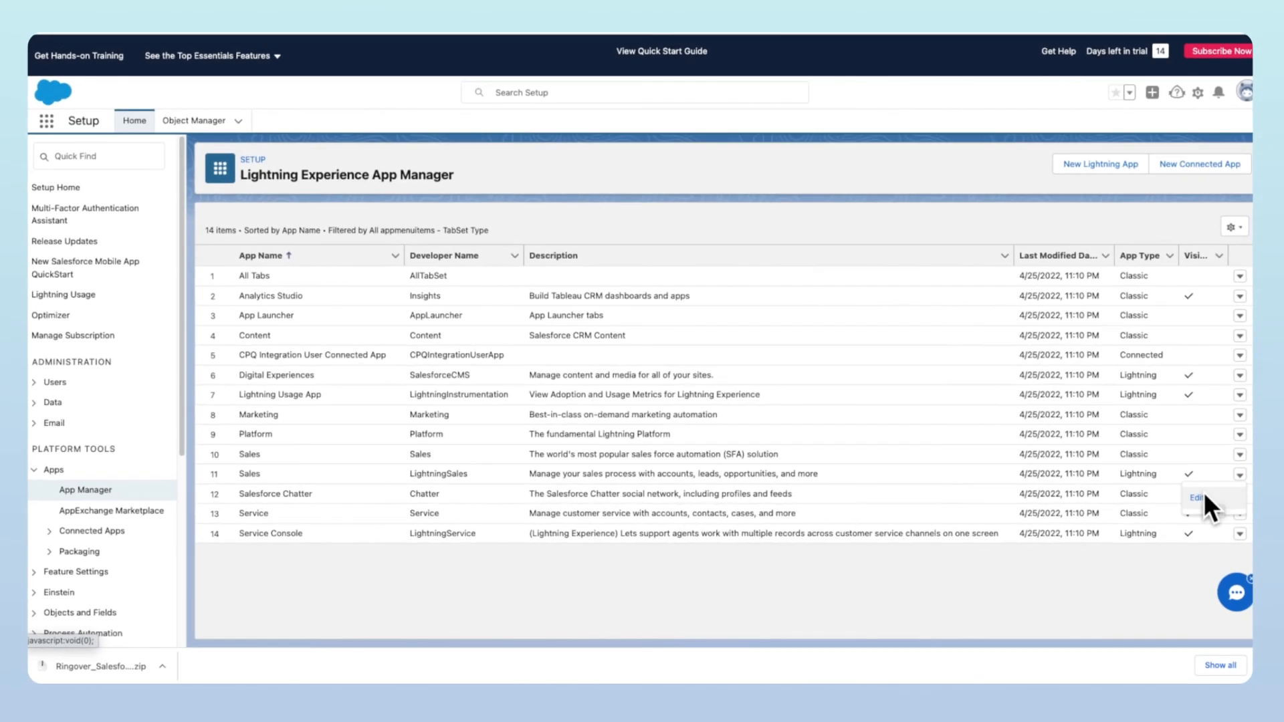
left_click(1200, 497)
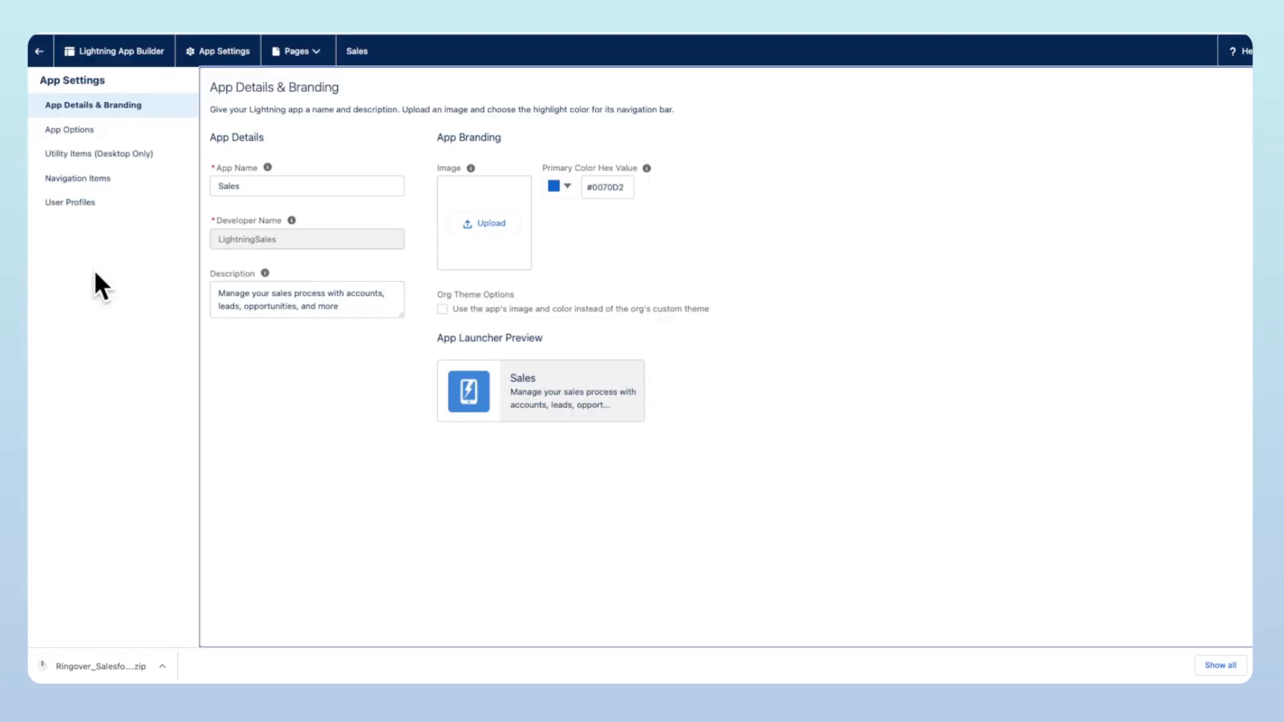
Under Utility Items, add an Open CTI Softphone item labelled 'Ringover'
left_click(100, 152)
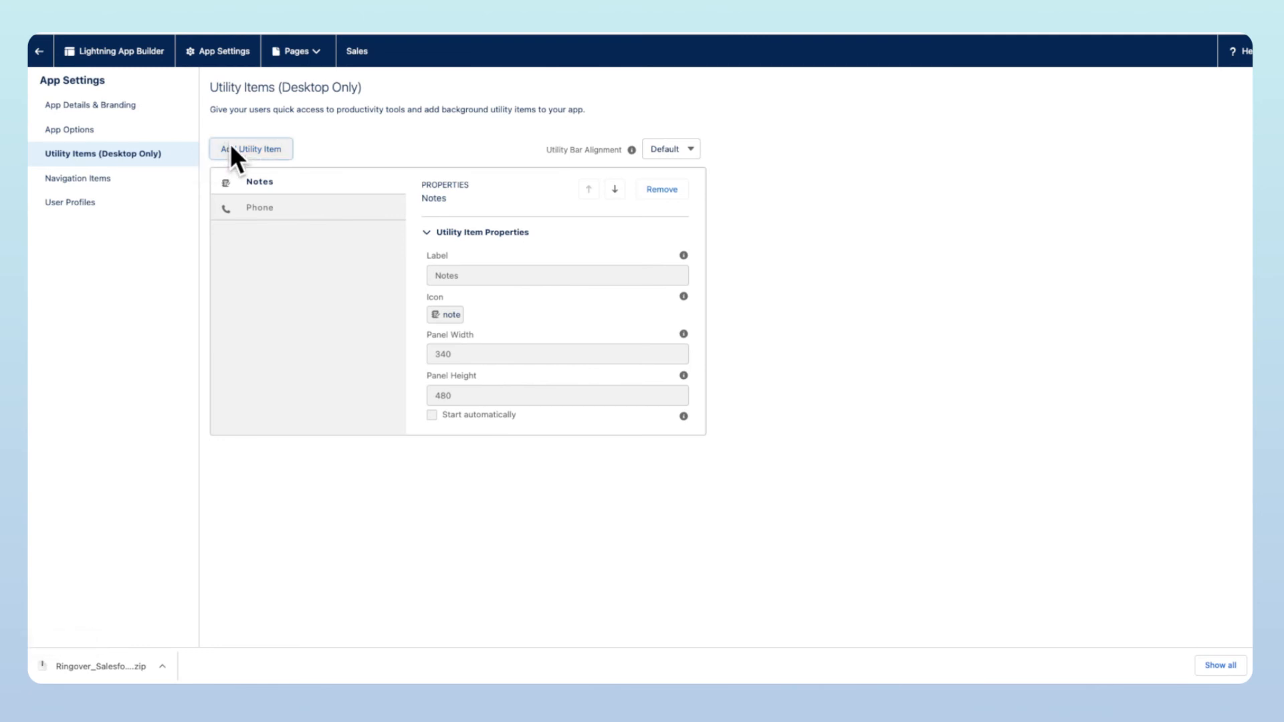
left_click(251, 148)
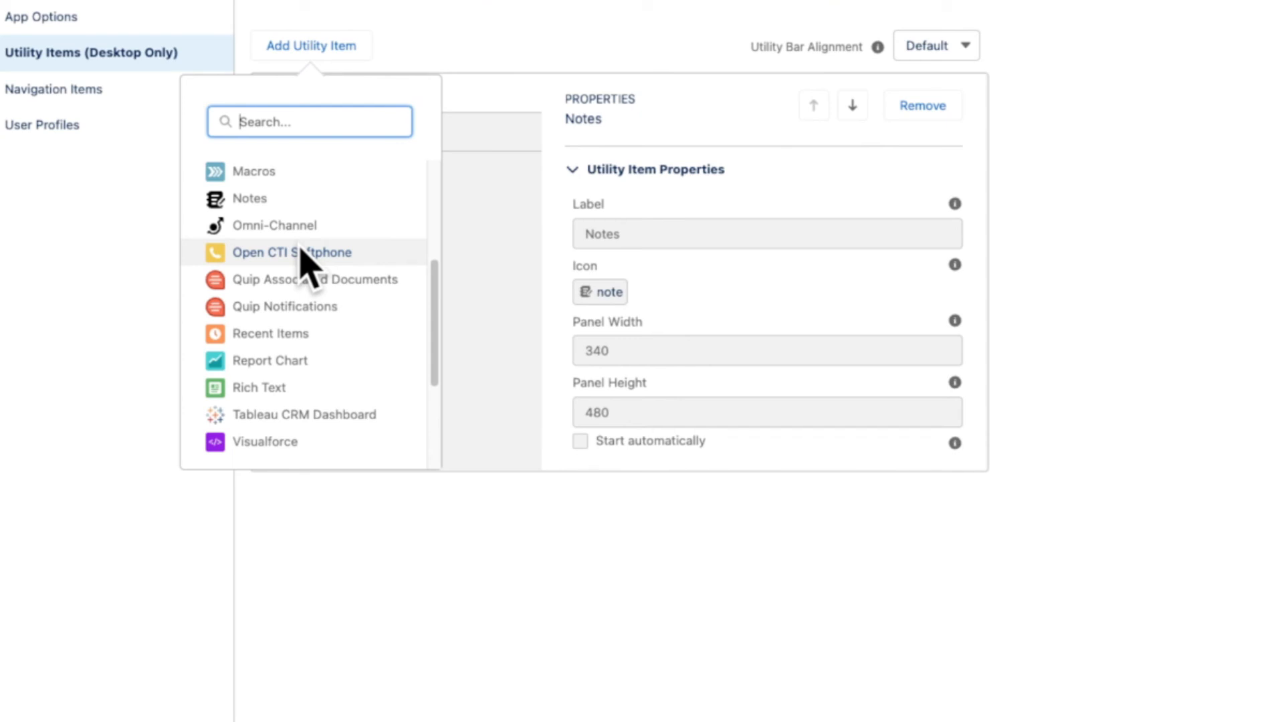
left_click(292, 252)
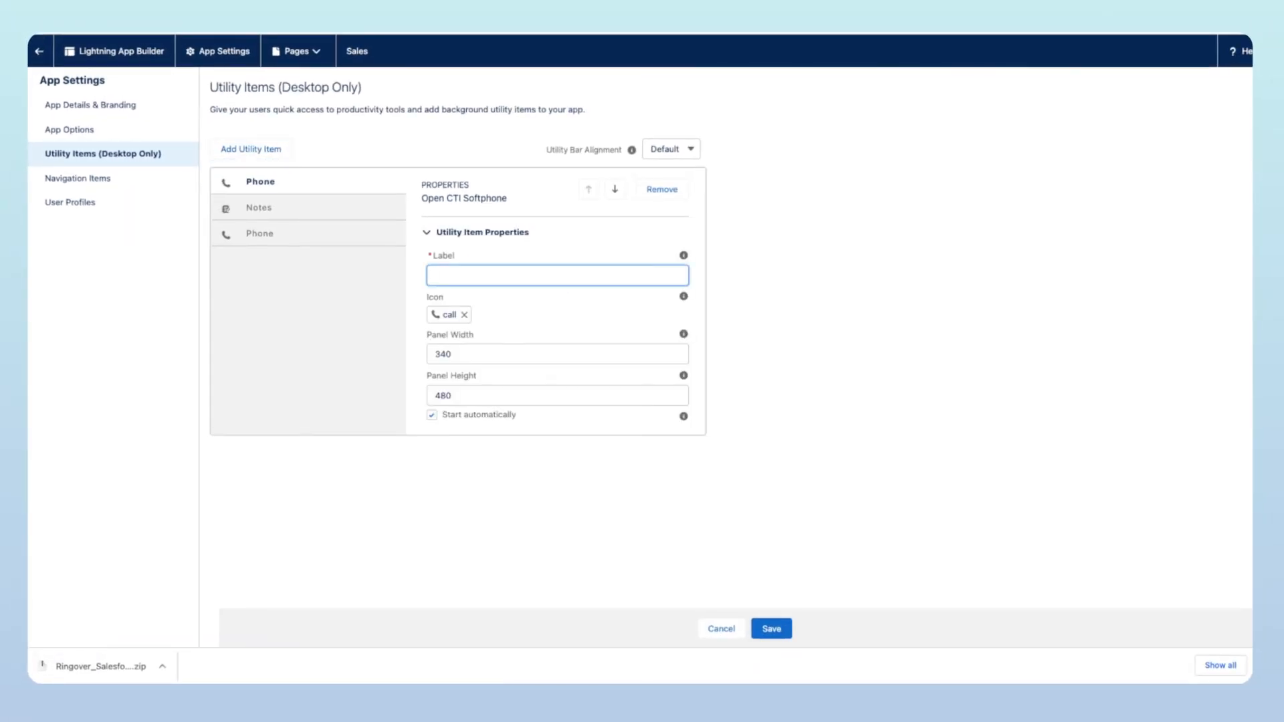
type("Ringover")
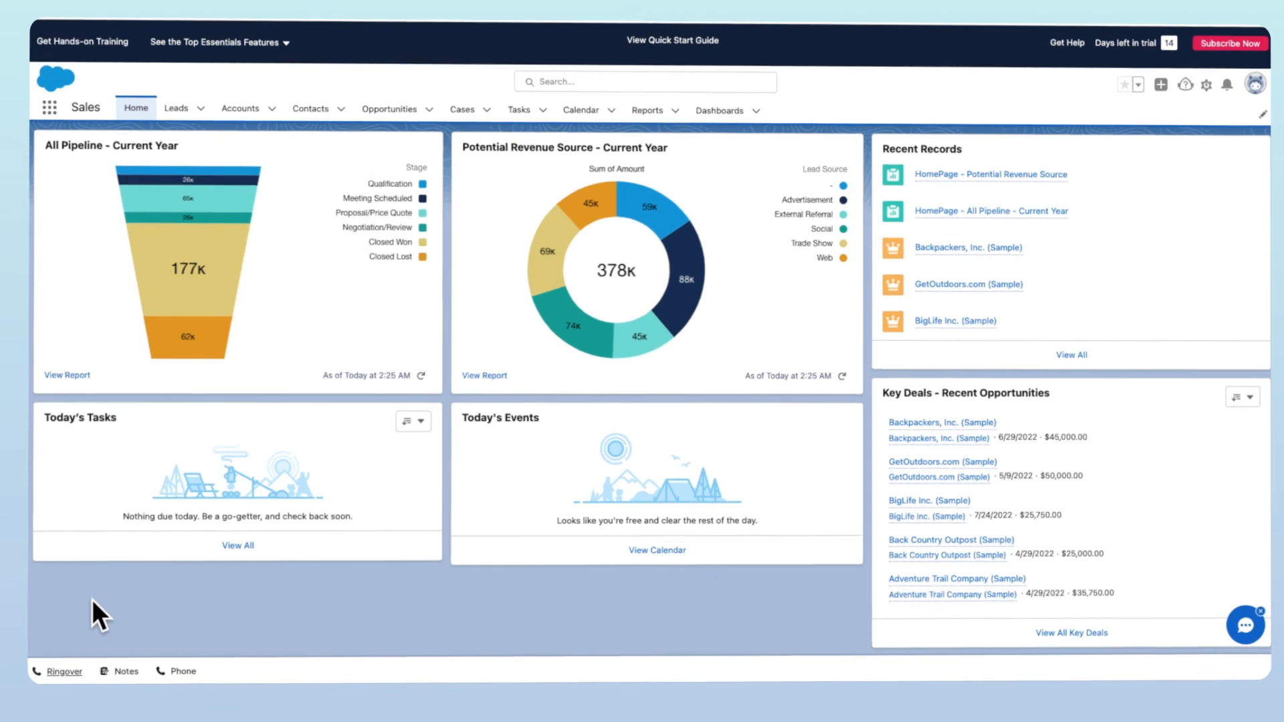
left_click(64, 672)
type("Barry")
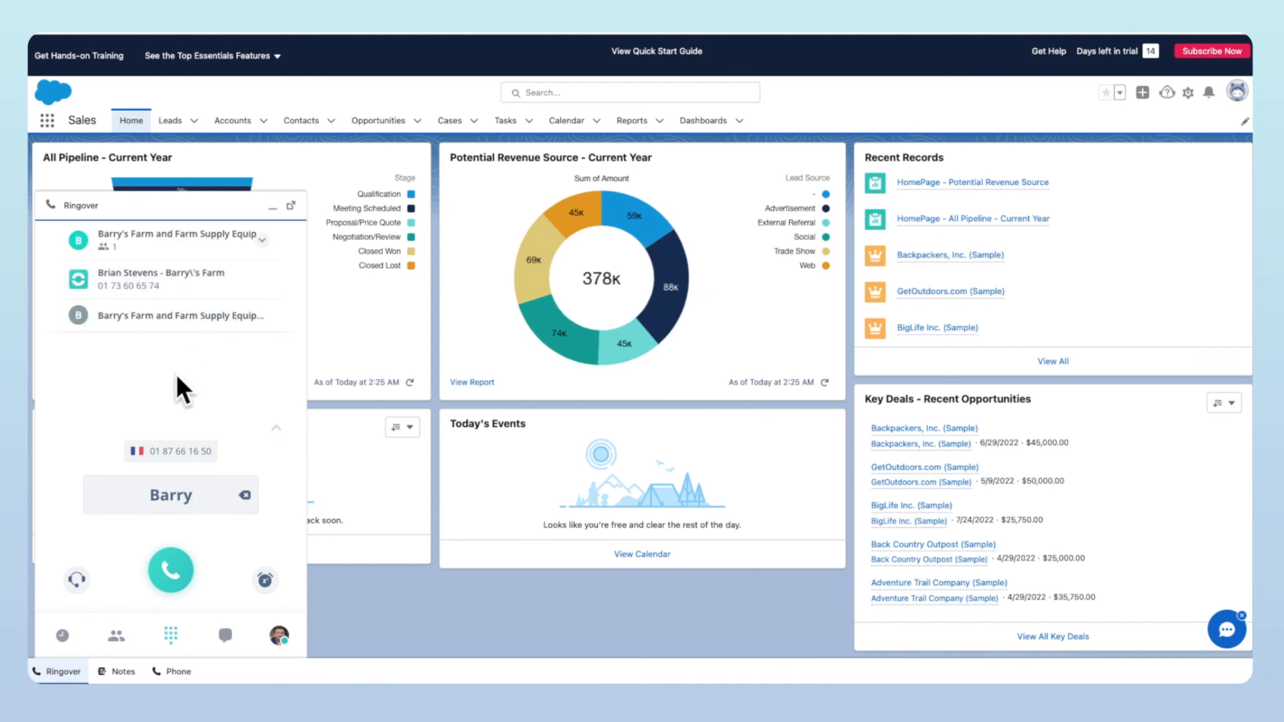
left_click(171, 570)
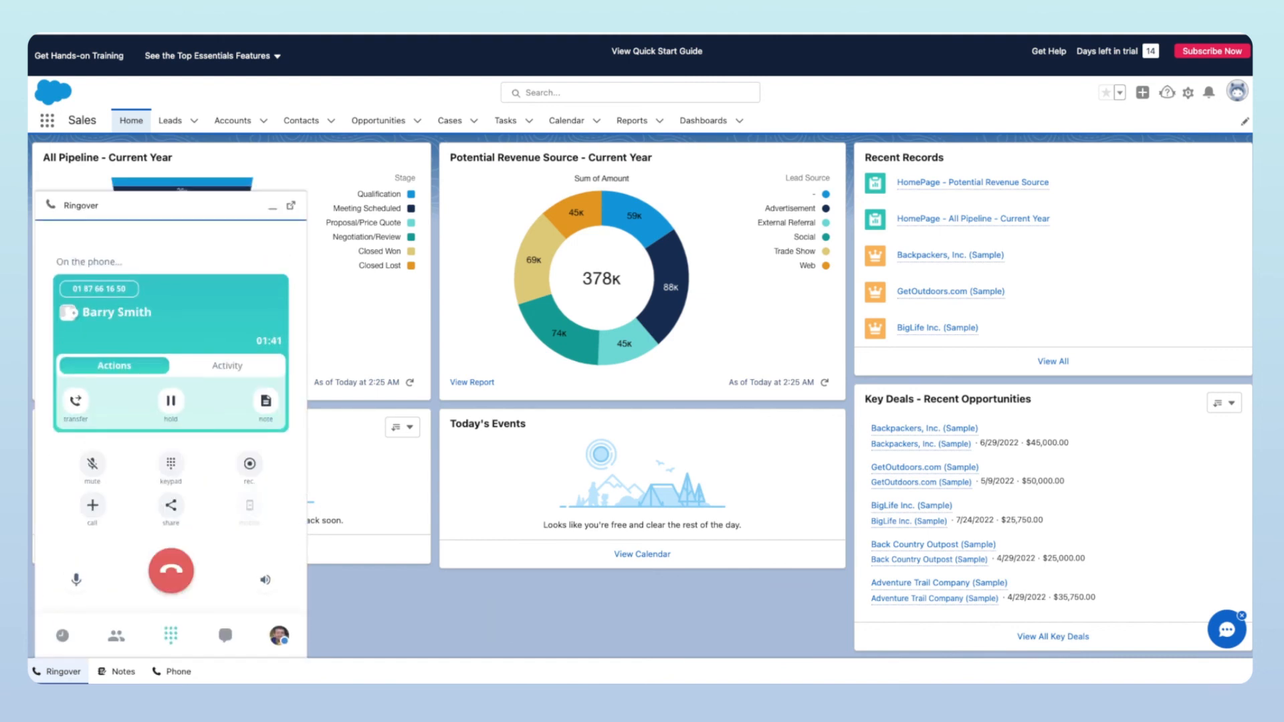